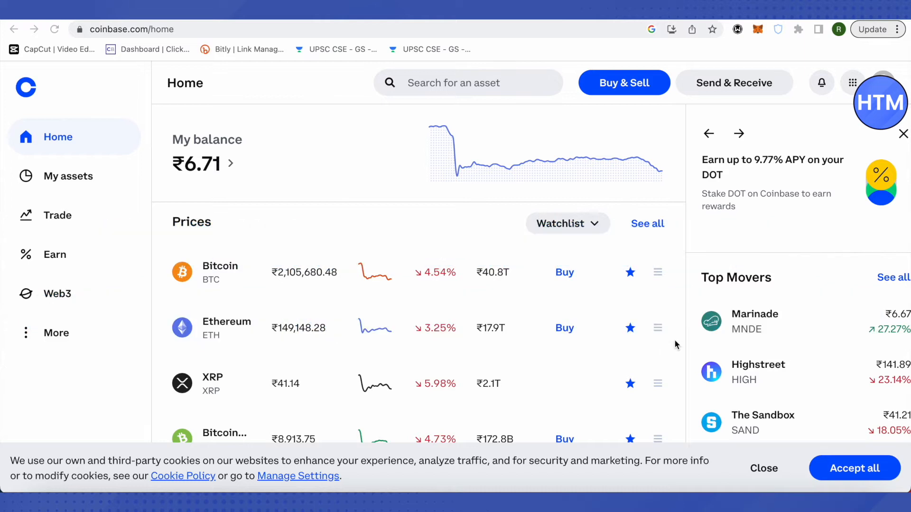
mouse_move(704, 240)
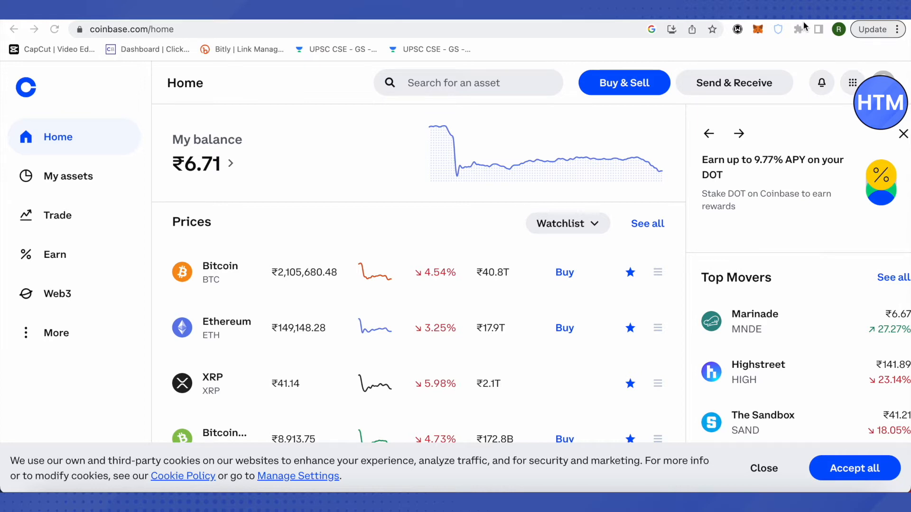
mouse_move(761, 70)
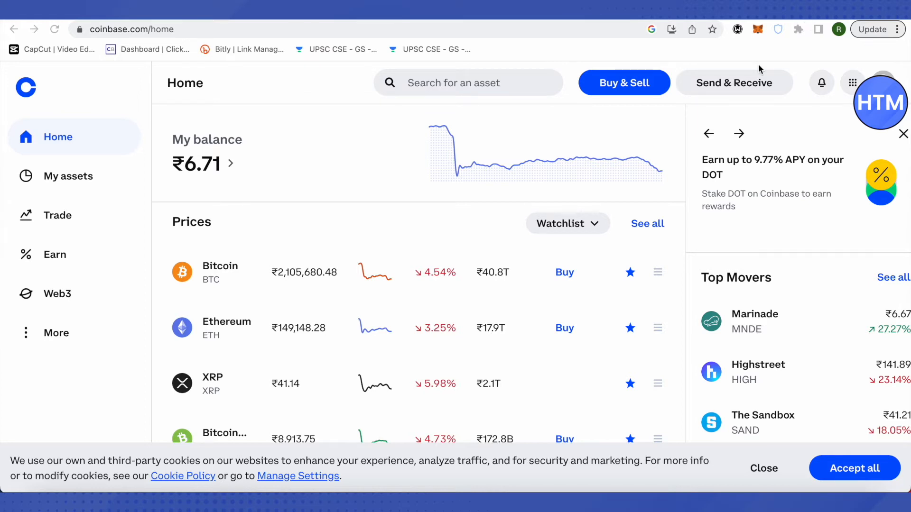
mouse_move(799, 26)
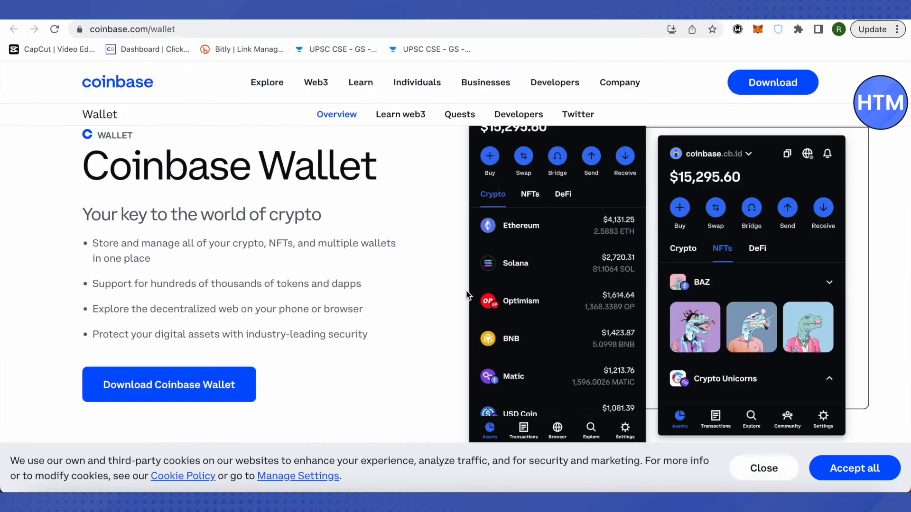
Scroll through the Coinbase Wallet page to view its feature list and app previews.
scroll("down", 3)
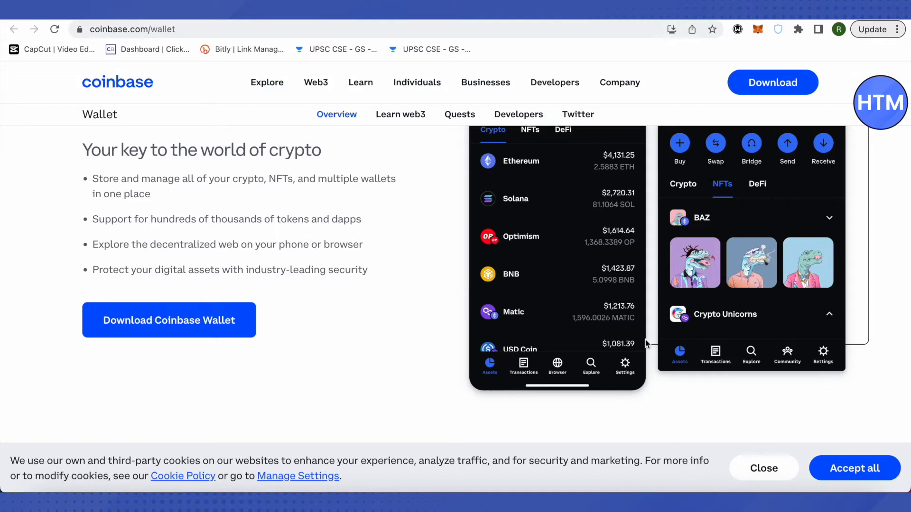
scroll("down", 3)
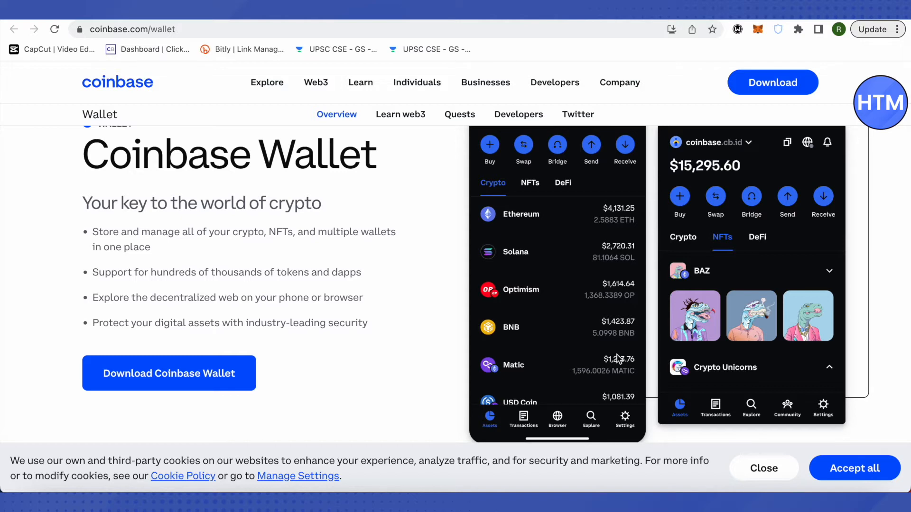
mouse_move(593, 312)
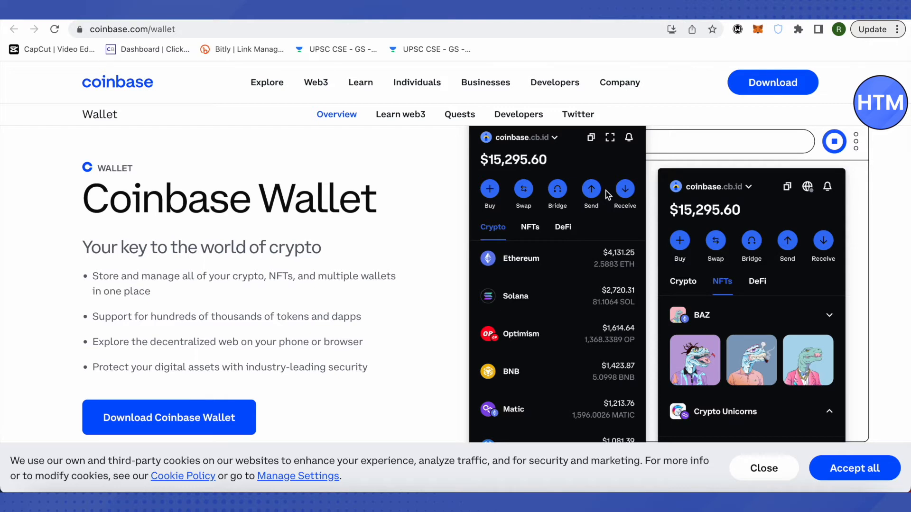
mouse_move(658, 180)
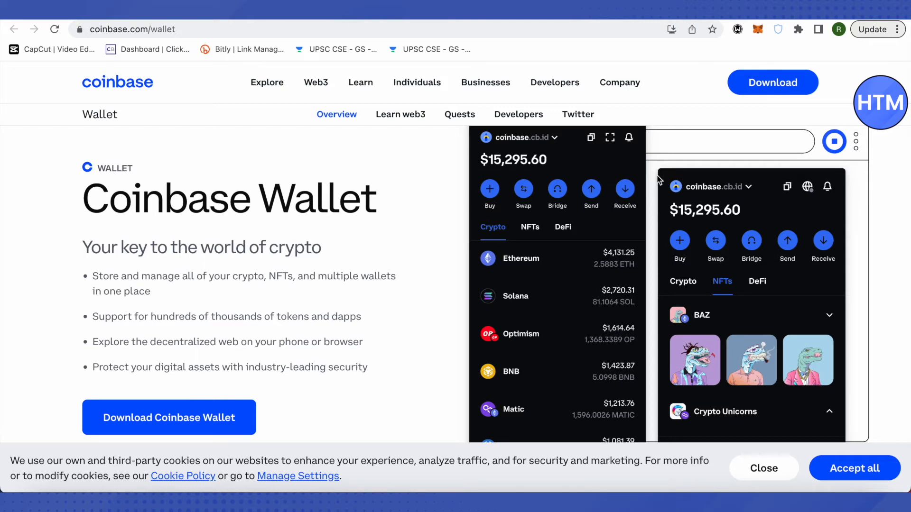
mouse_move(684, 125)
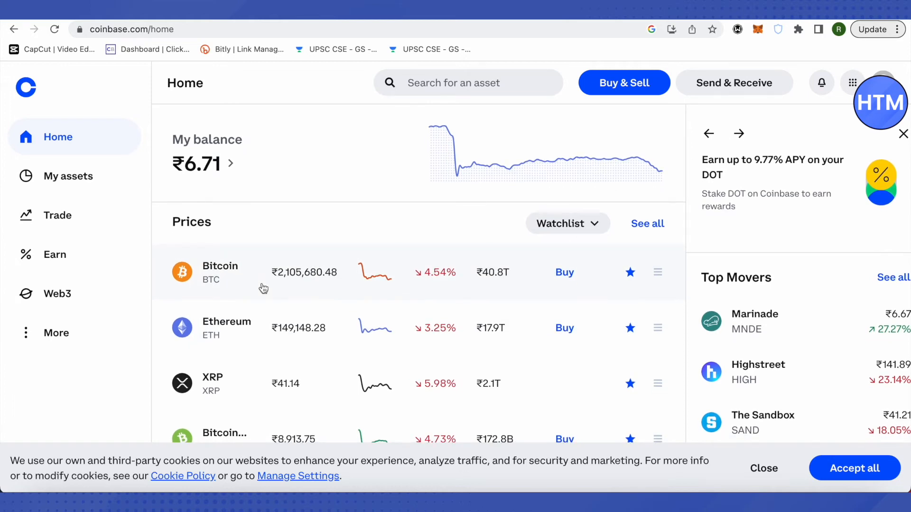
mouse_move(232, 285)
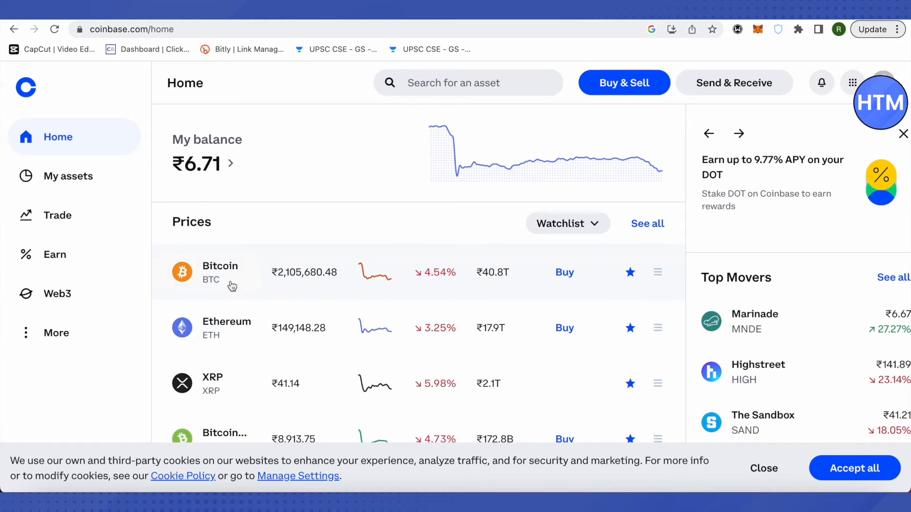
Open Bitcoin from the Prices list, then choose Send & Receive and the Receive tab.
left_click(219, 272)
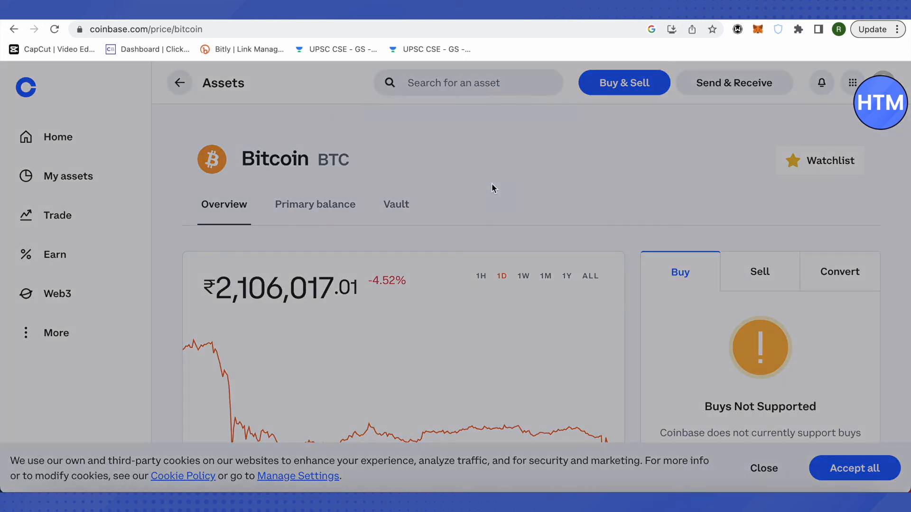
left_click(734, 82)
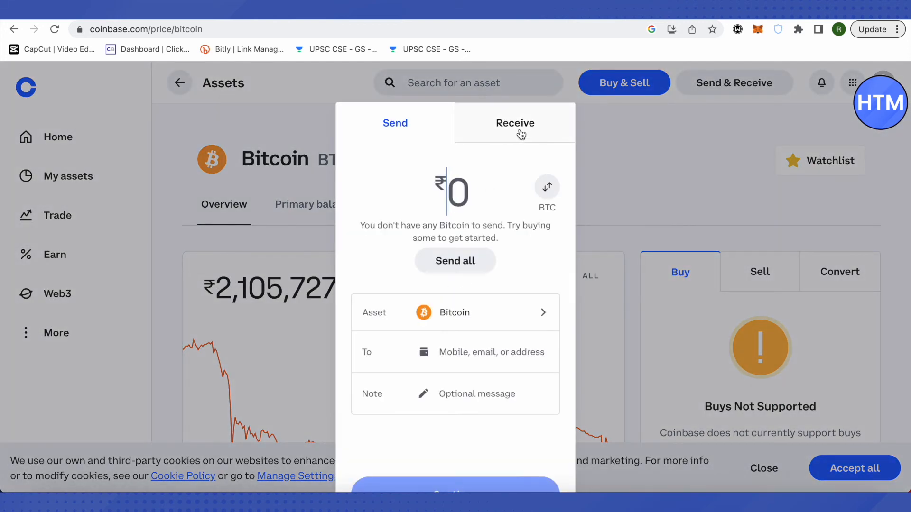
left_click(515, 122)
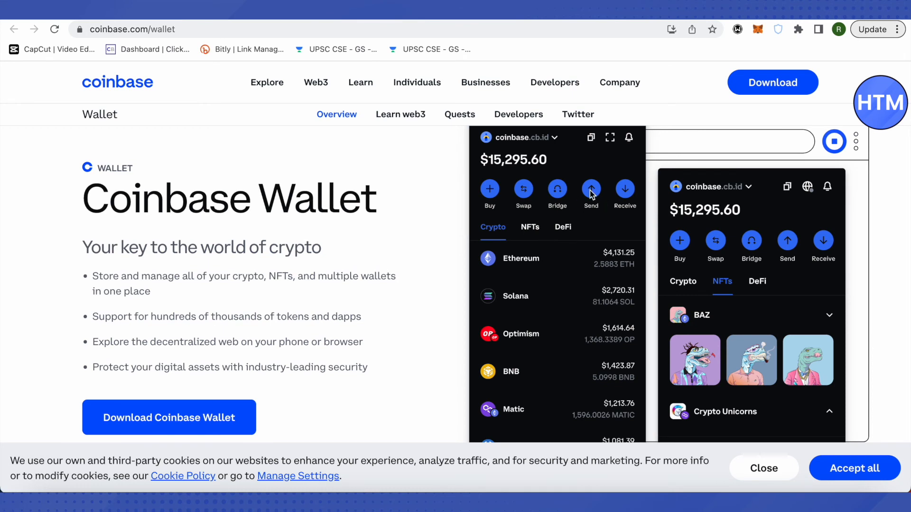
mouse_move(572, 295)
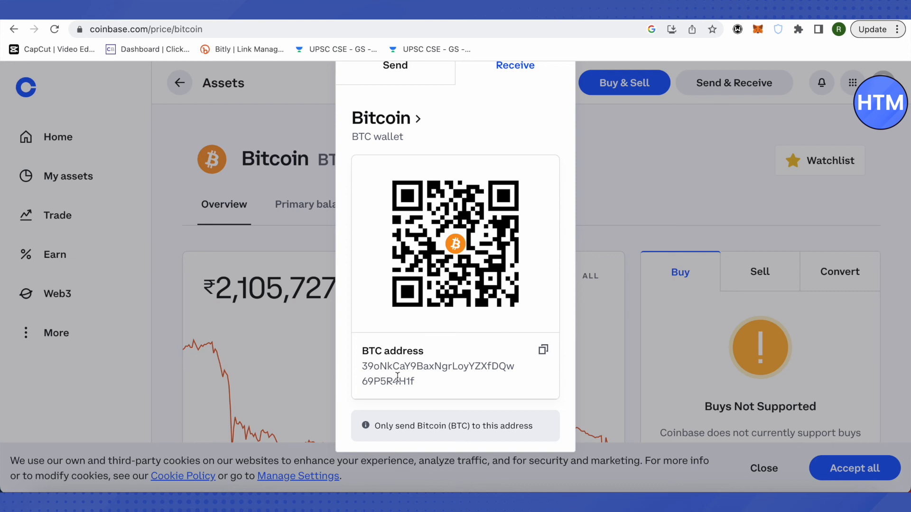
mouse_move(769, 102)
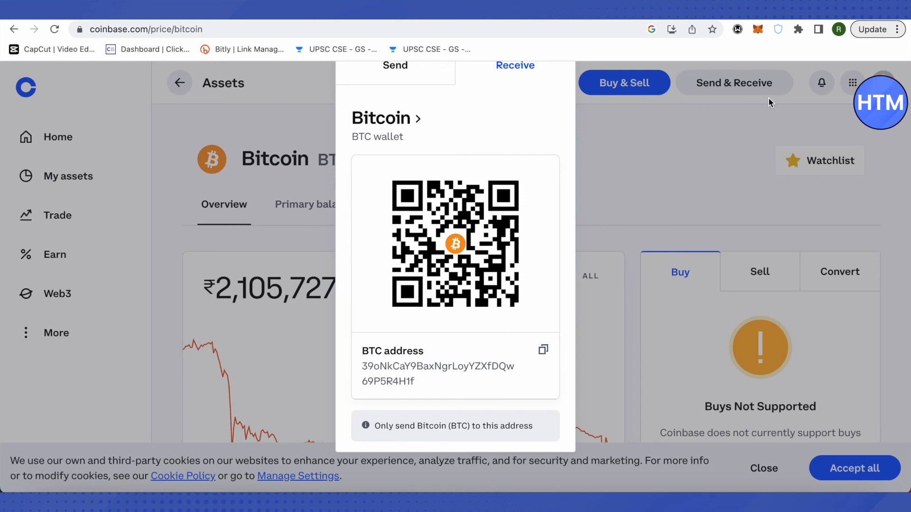
mouse_move(772, 103)
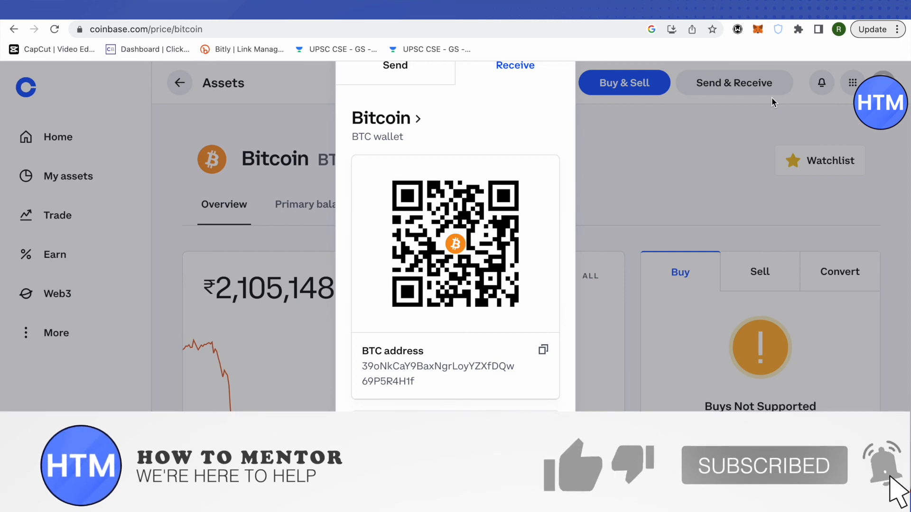
left_click(572, 465)
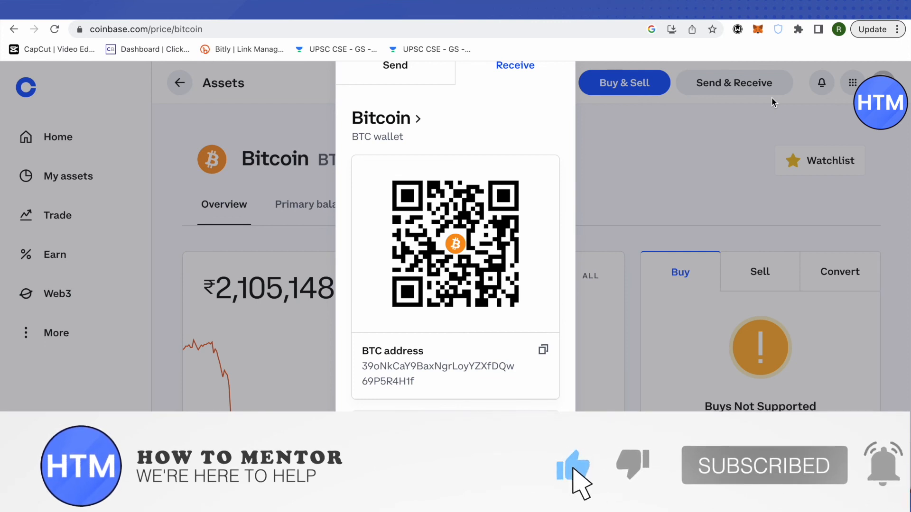